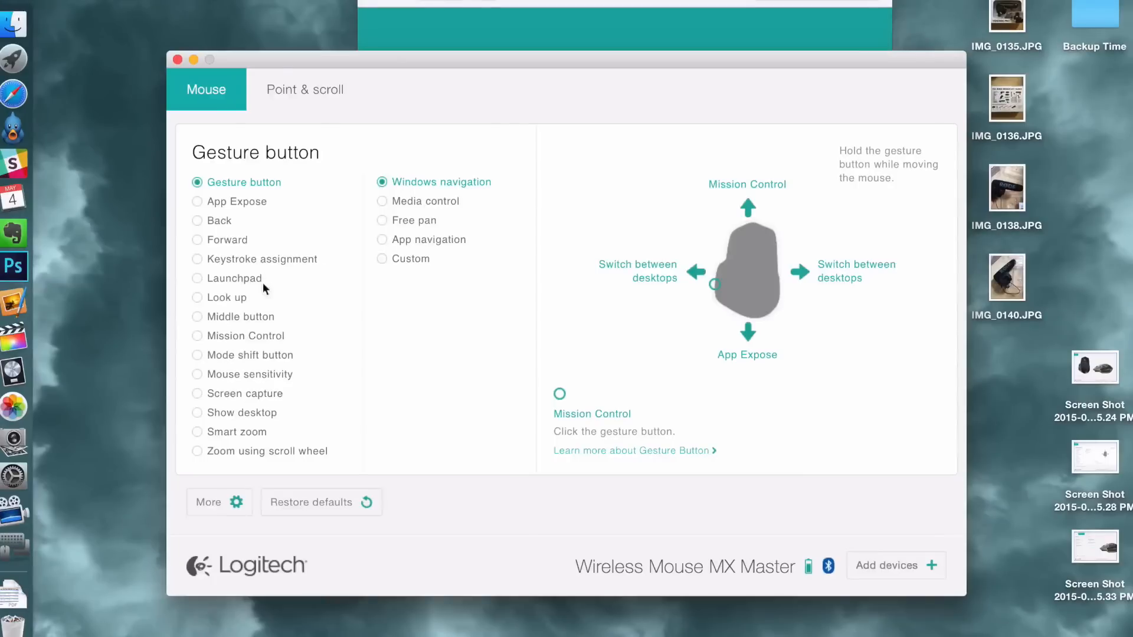
mouse_move(220, 285)
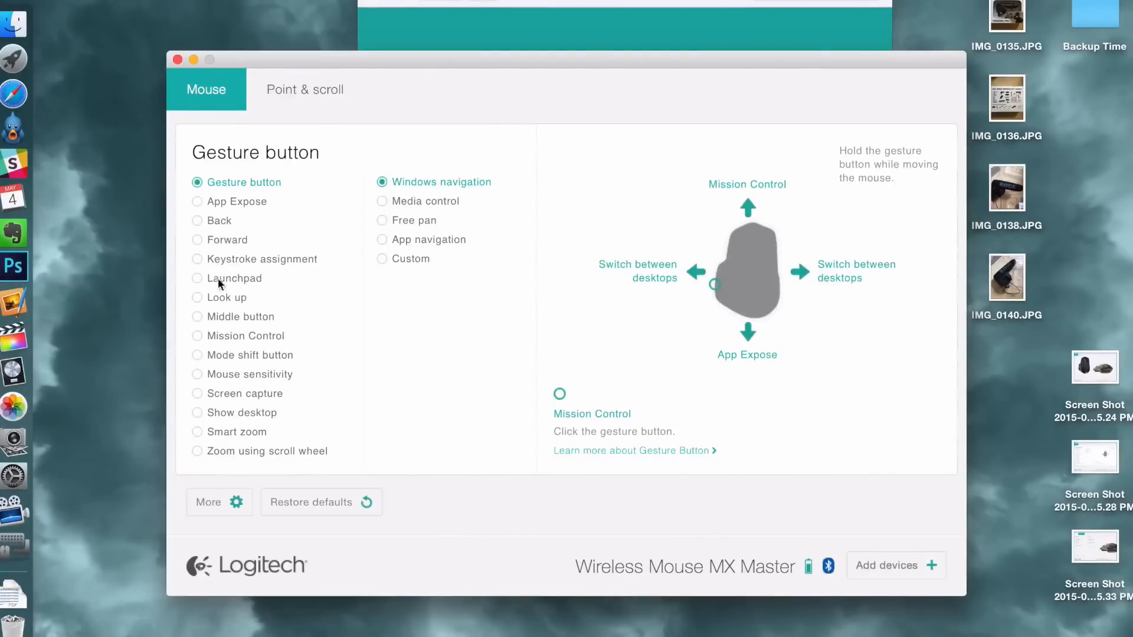
mouse_move(246, 265)
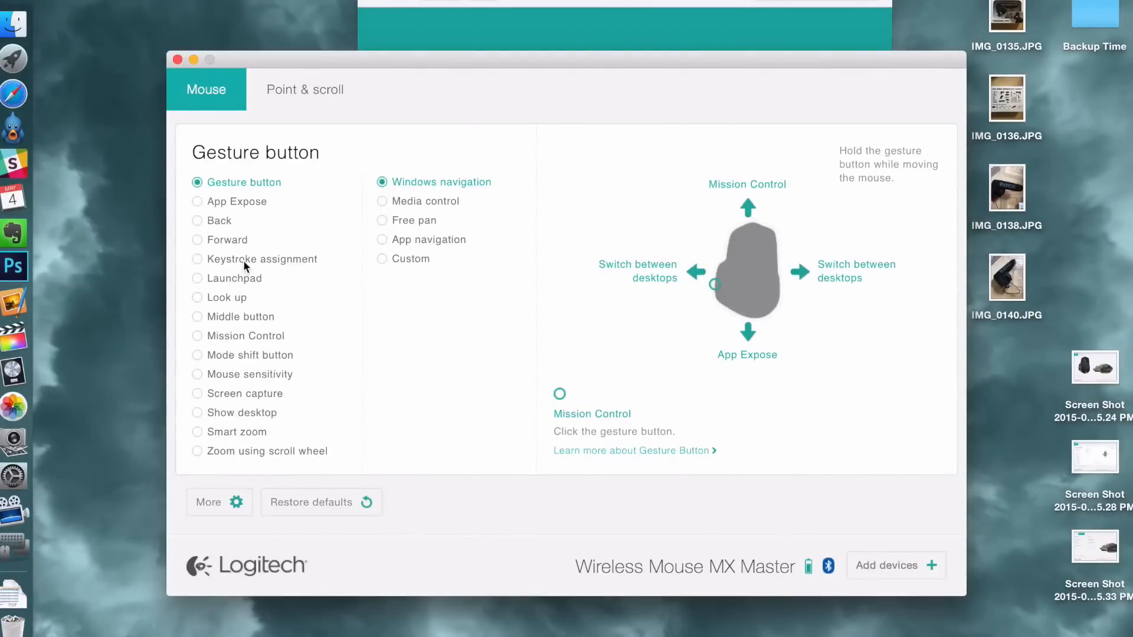
Set the MX Master gesture button to Custom, leaving all gesture directions unassigned
click(197, 259)
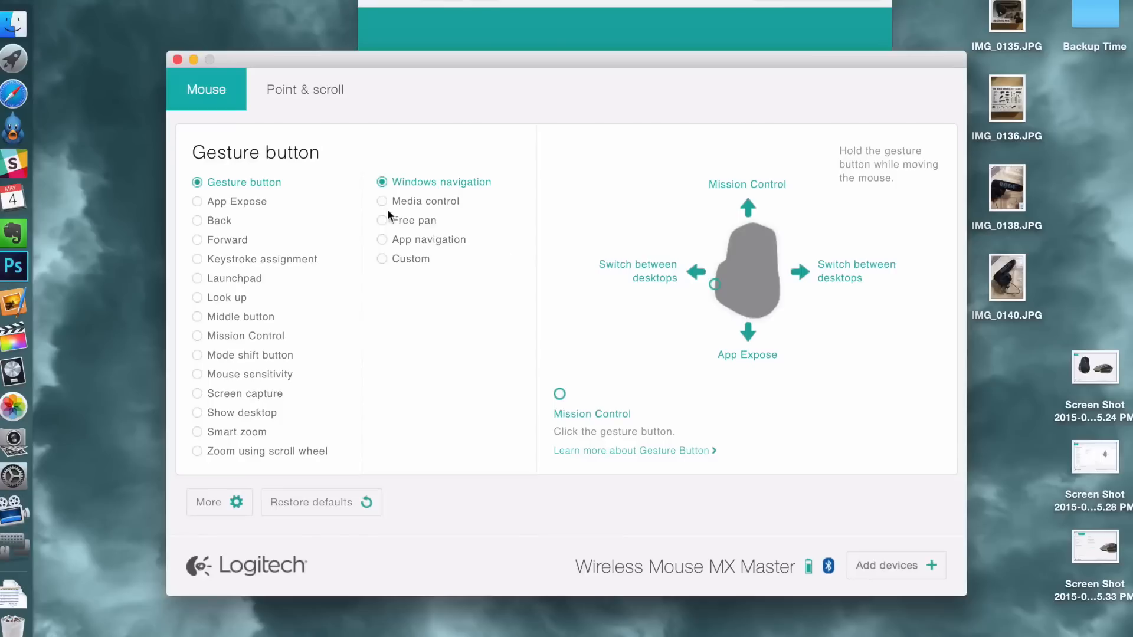
click(382, 258)
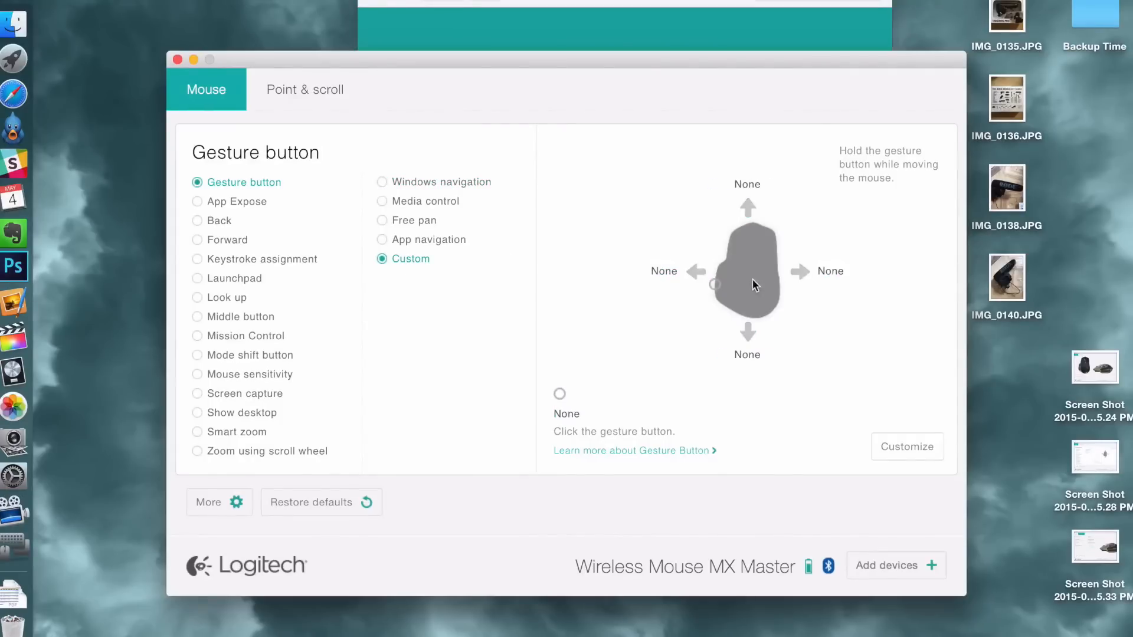
mouse_move(908, 446)
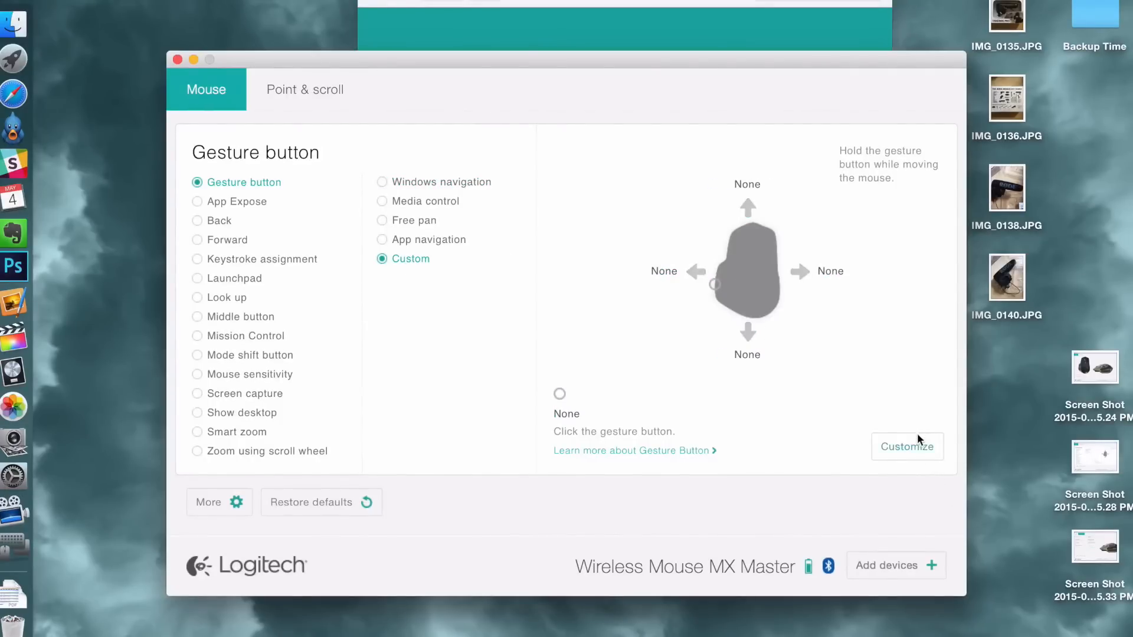
click(906, 446)
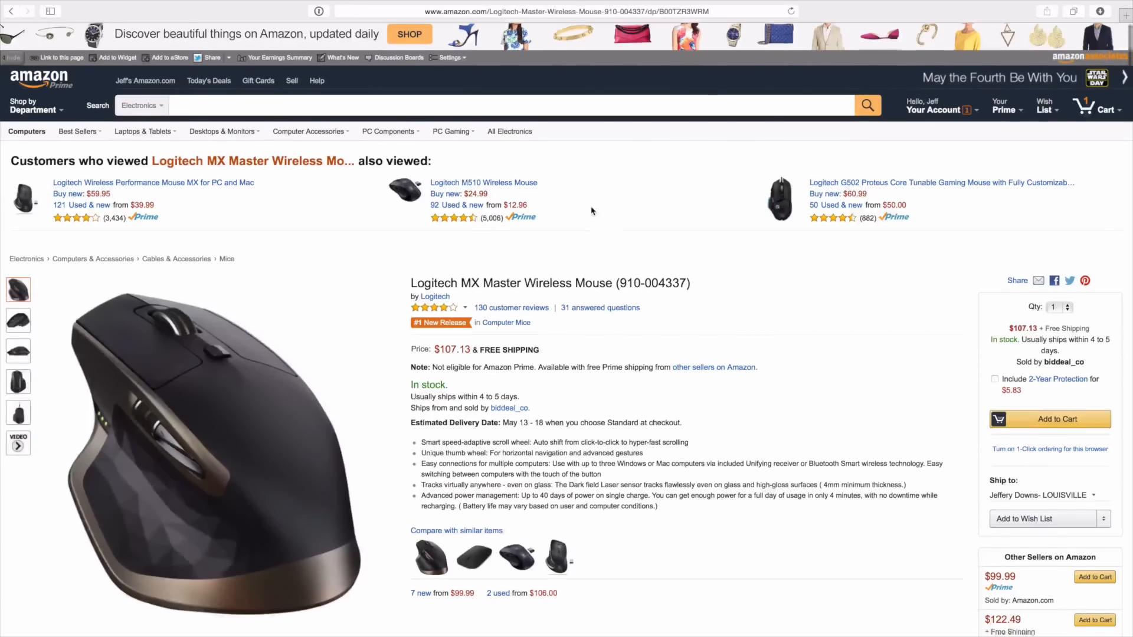
scroll(down, 3)
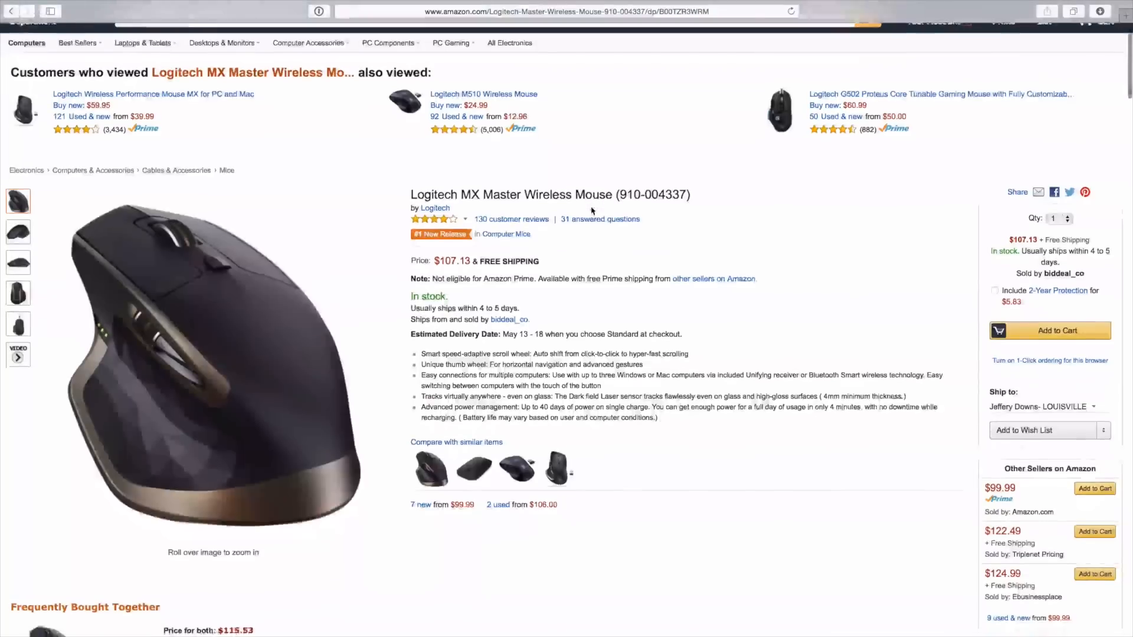
scroll(down, 3)
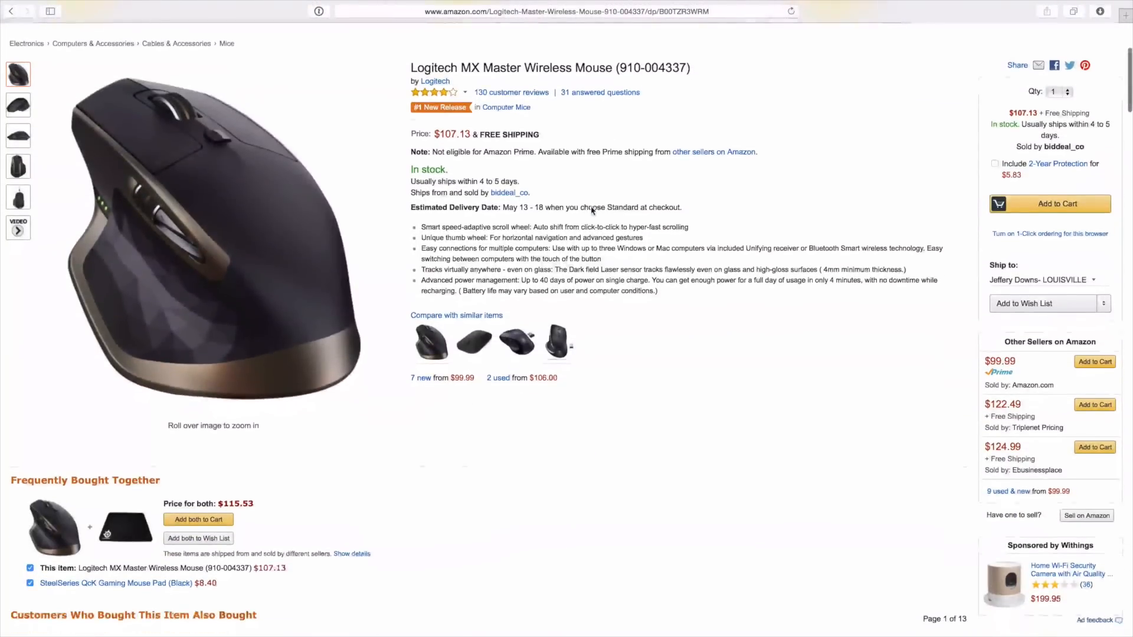